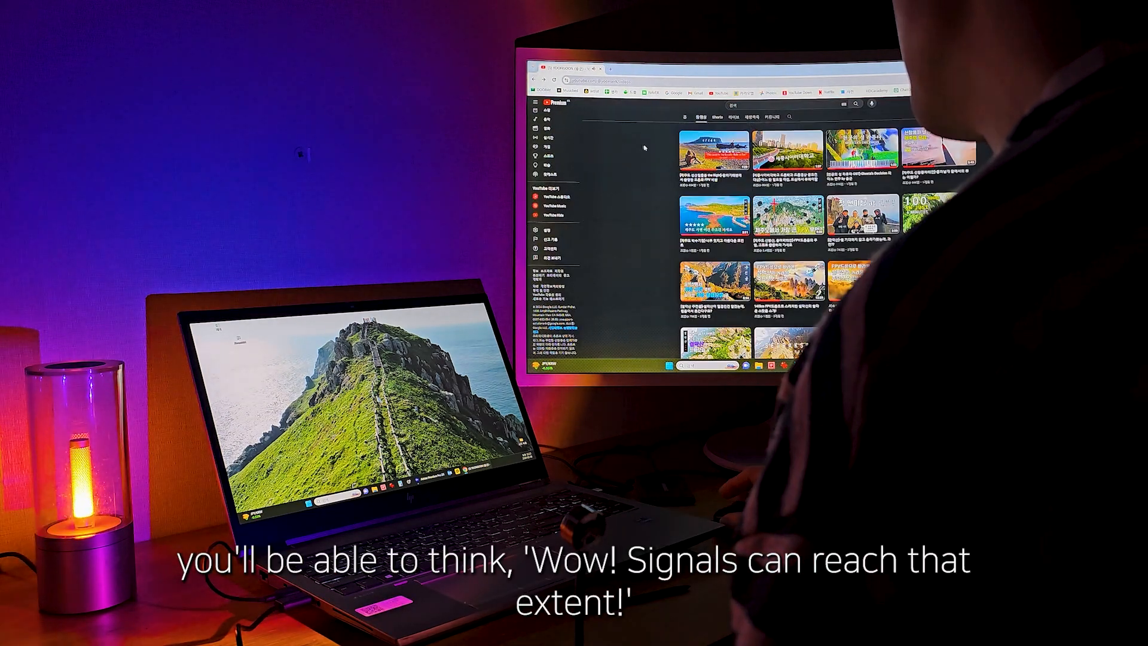
scroll(down, 3)
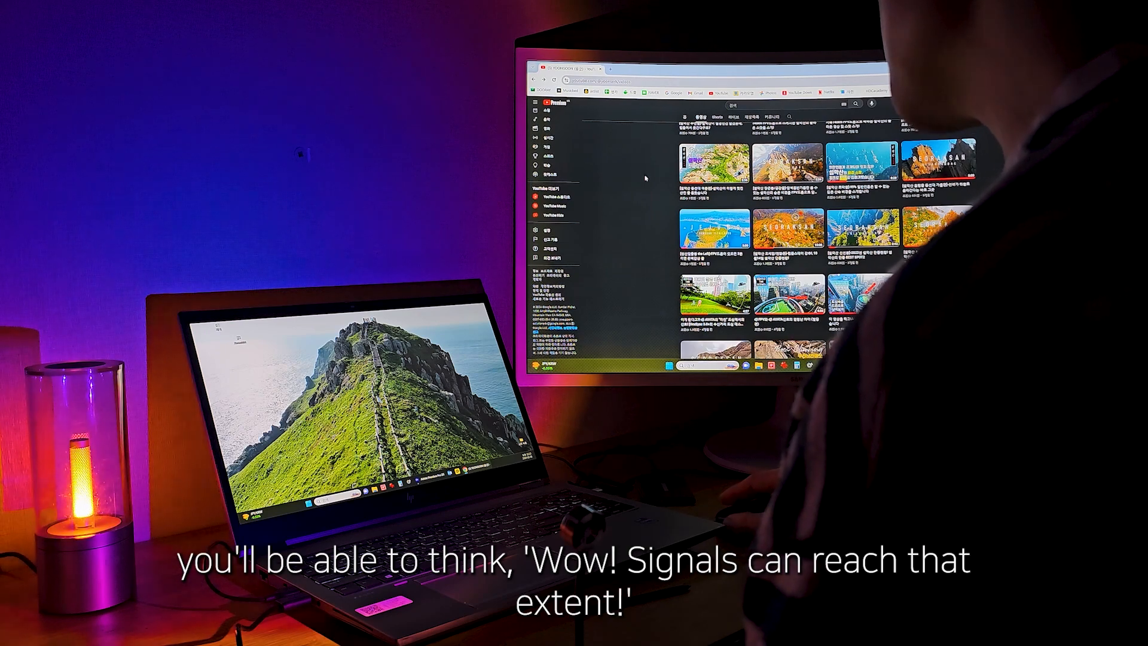